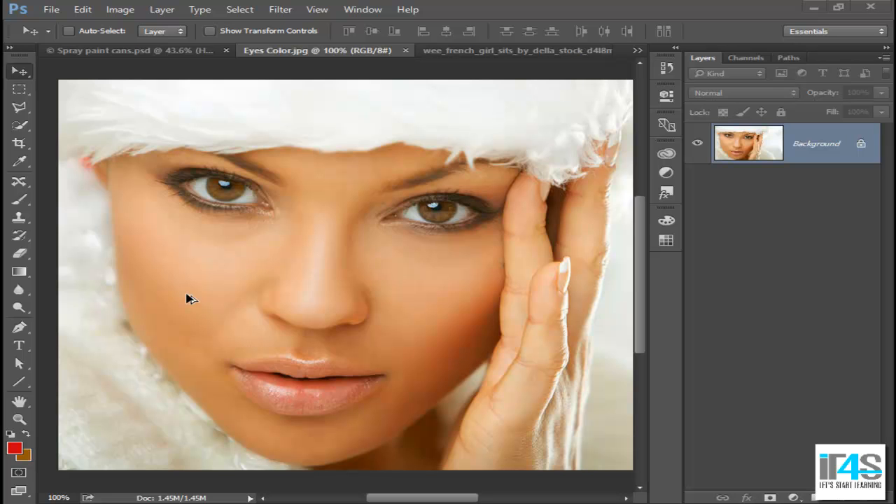
mouse_move(213, 294)
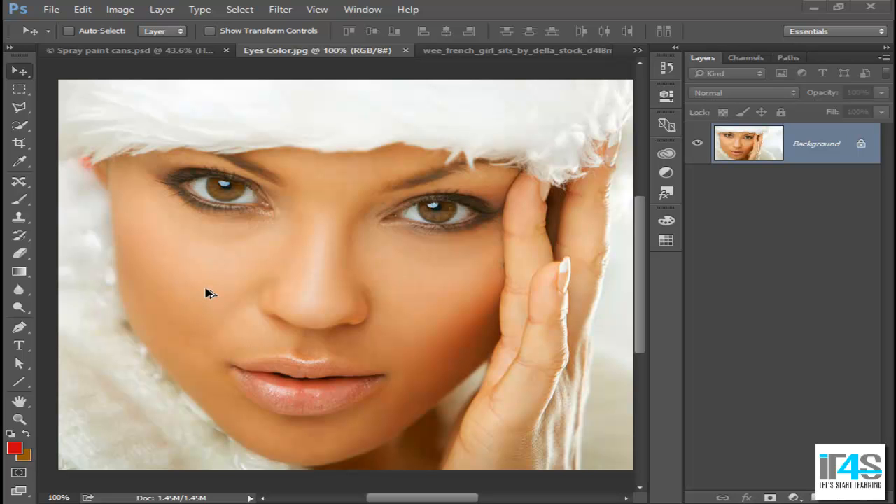
mouse_move(222, 213)
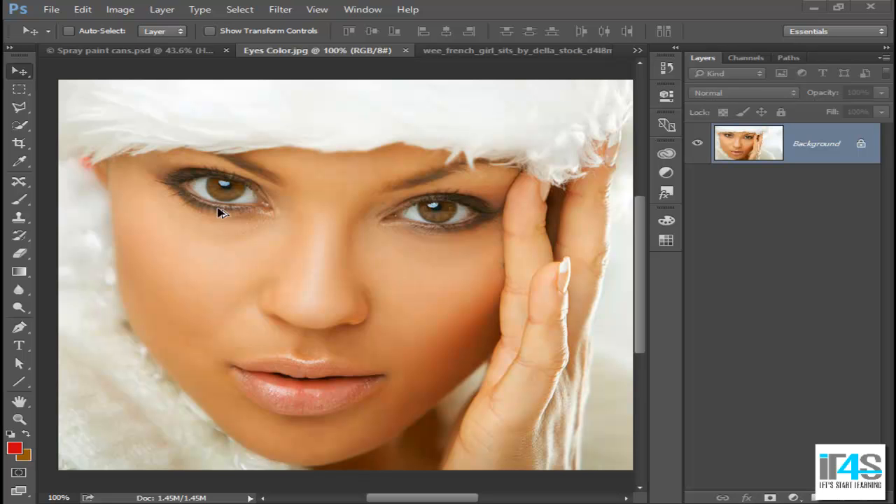
mouse_move(446, 215)
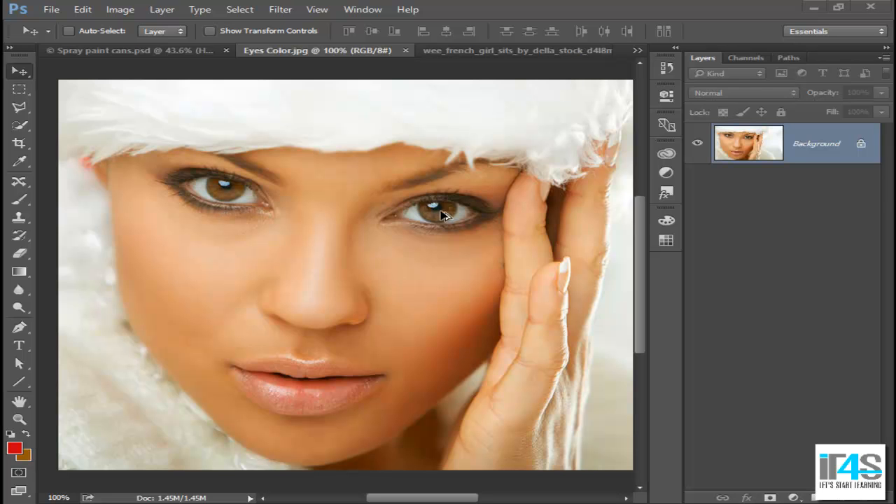
mouse_move(244, 213)
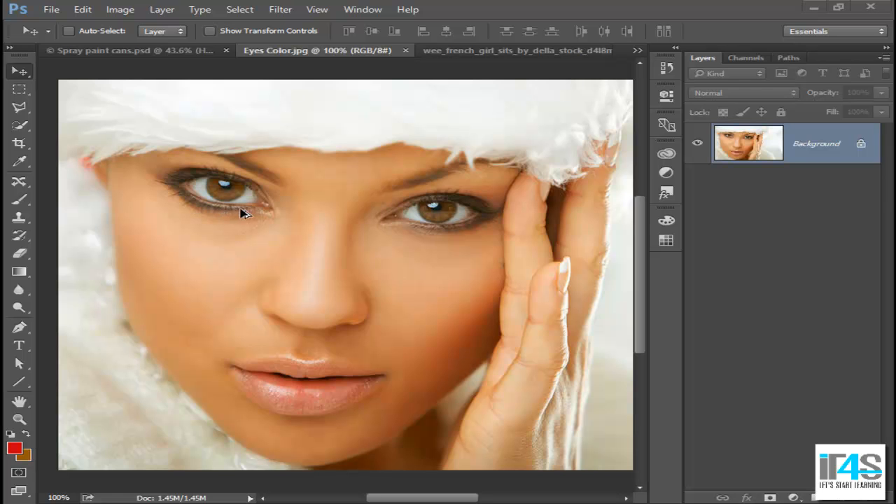
mouse_move(437, 223)
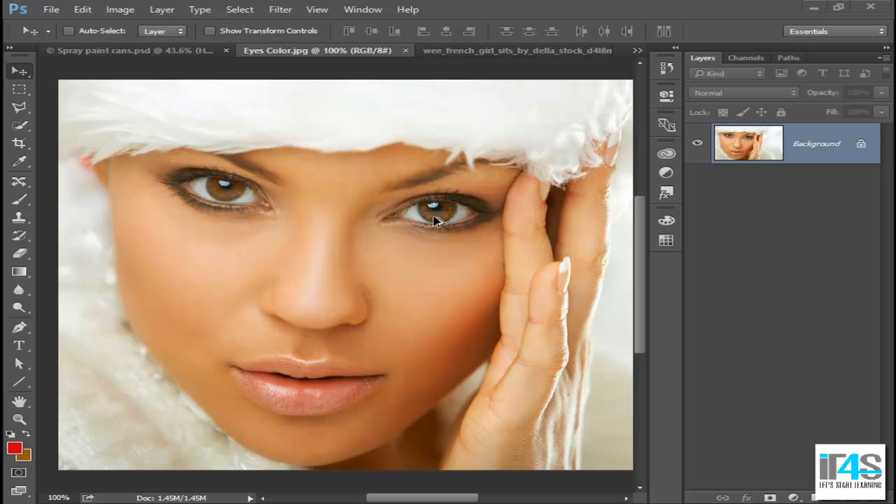
- Zoom in on the face and select an oval around the right iris with the Elliptical Marquee
key("ctrl")
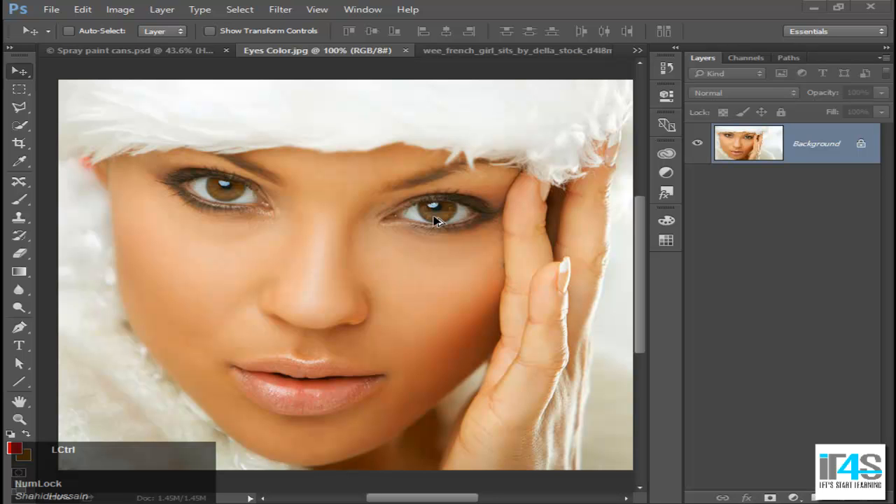
mouse_move(411, 241)
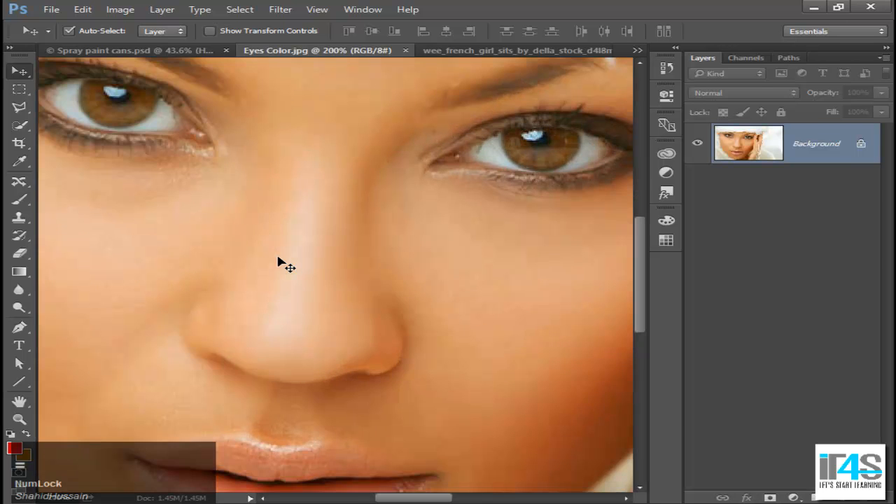
left_click_drag(287, 267, 367, 312)
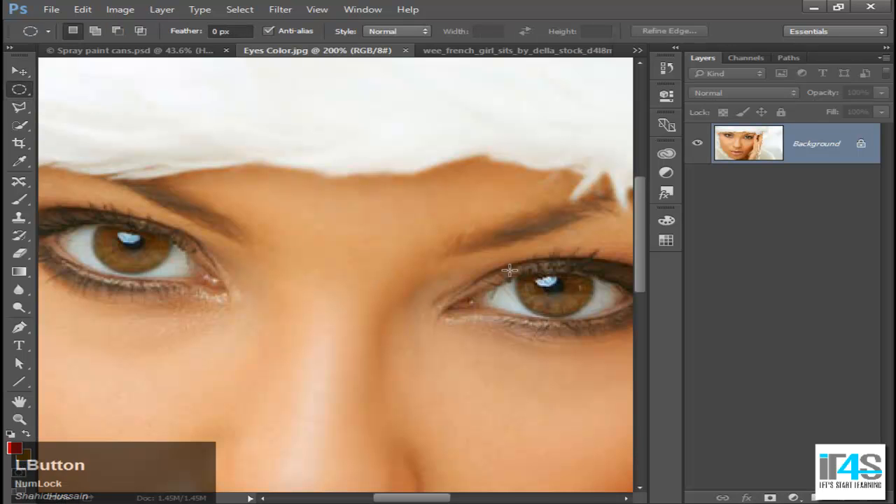
left_click_drag(510, 272, 605, 317)
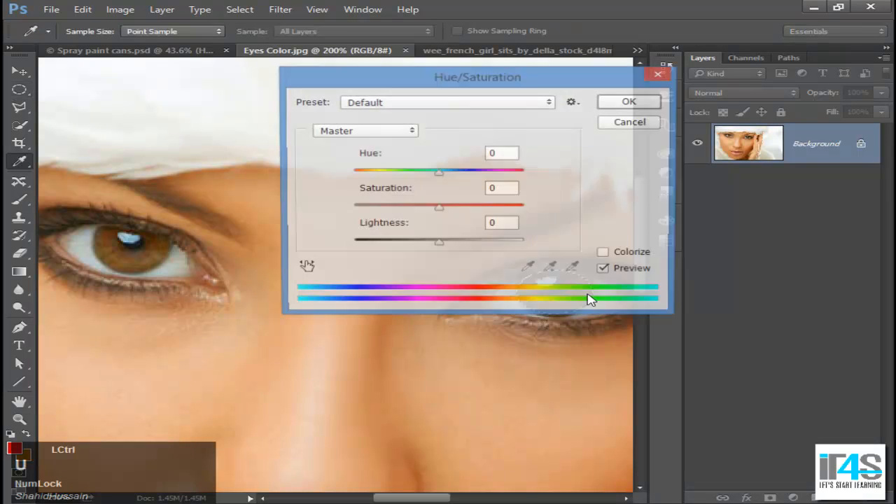
- Apply a colorized Hue/Saturation of hue 356, saturation 25 to tint the selection reddish
left_click(602, 253)
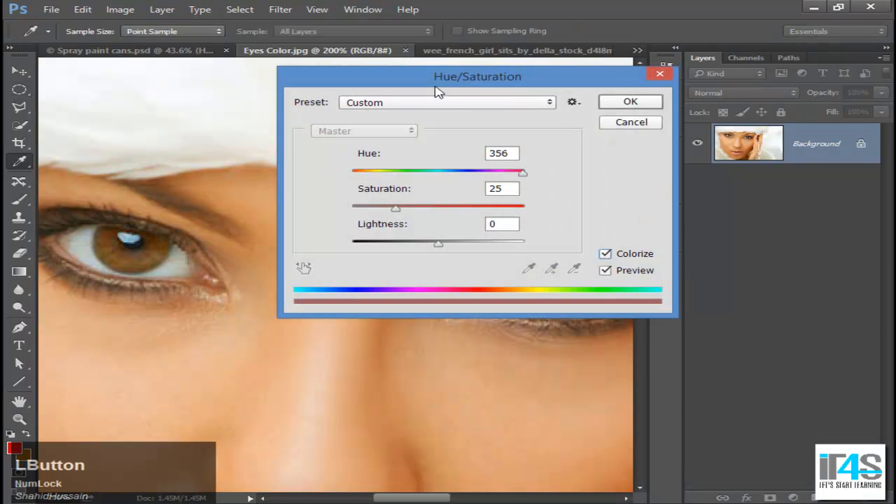
left_click_drag(477, 76, 280, 248)
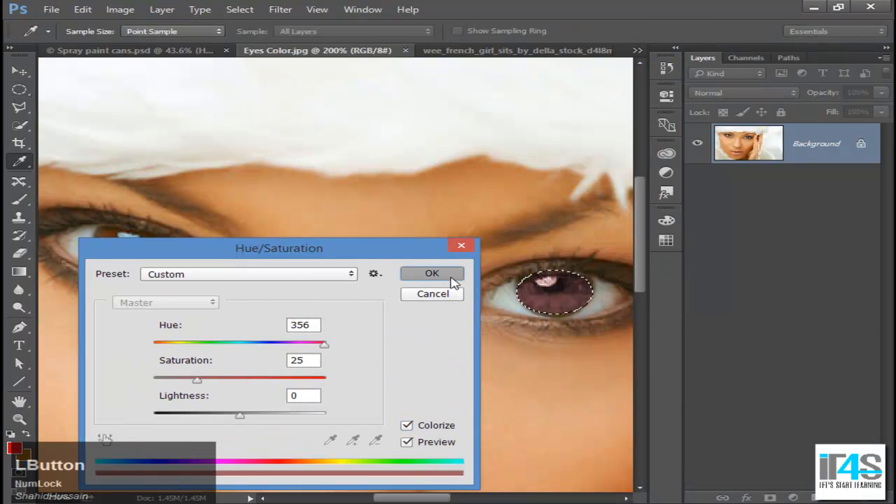
left_click(431, 273)
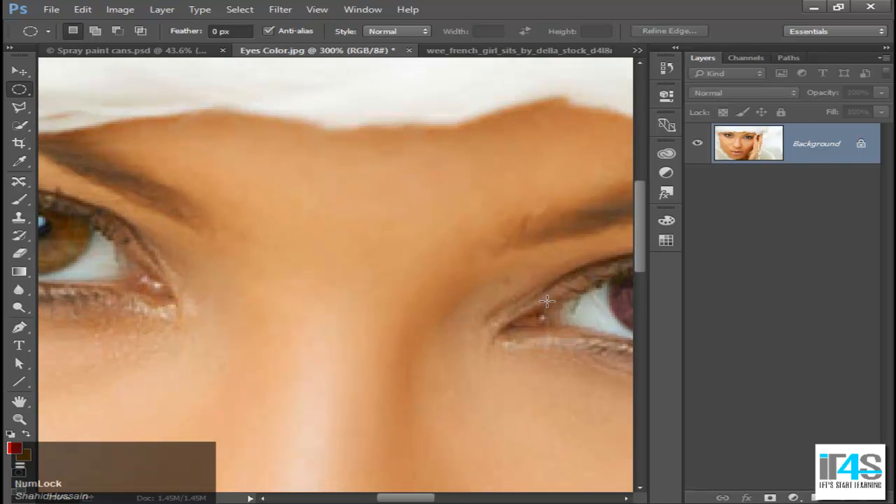
- Center the left eye in view and ready the Brush at 100% opacity for masking the iris
left_click_drag(546, 301, 356, 371)
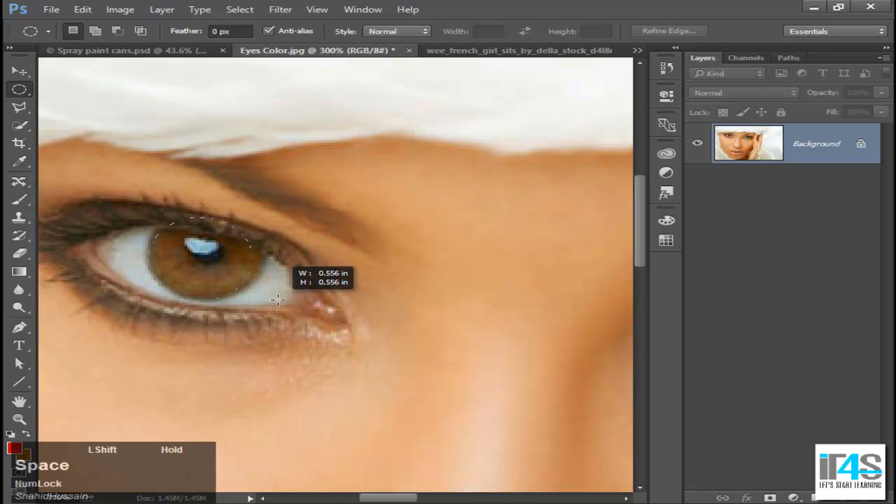
left_click_drag(278, 300, 283, 302)
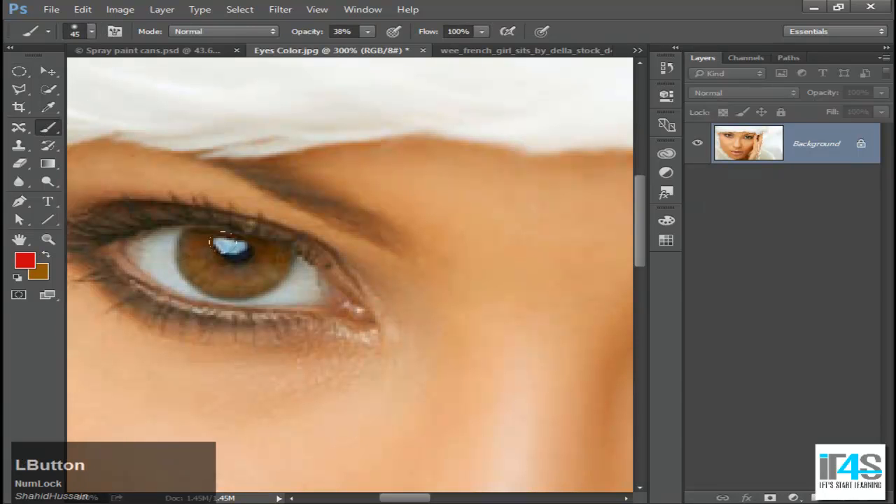
left_click_drag(231, 245, 343, 241)
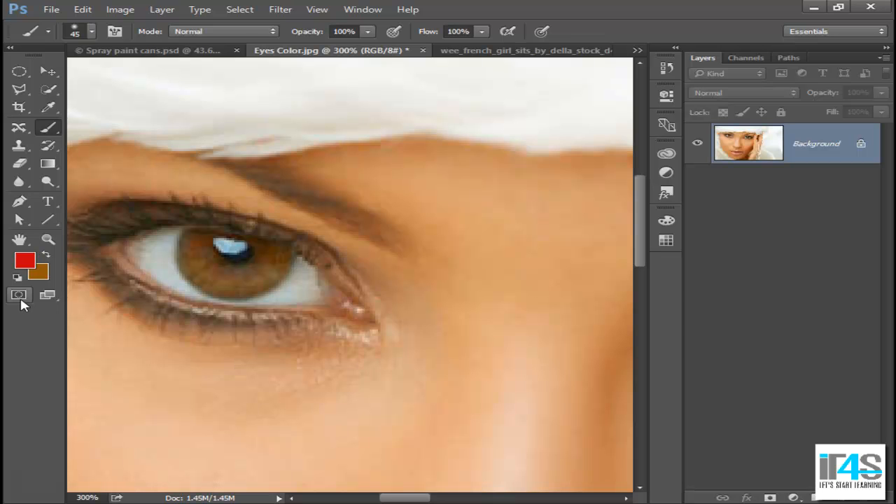
mouse_move(20, 294)
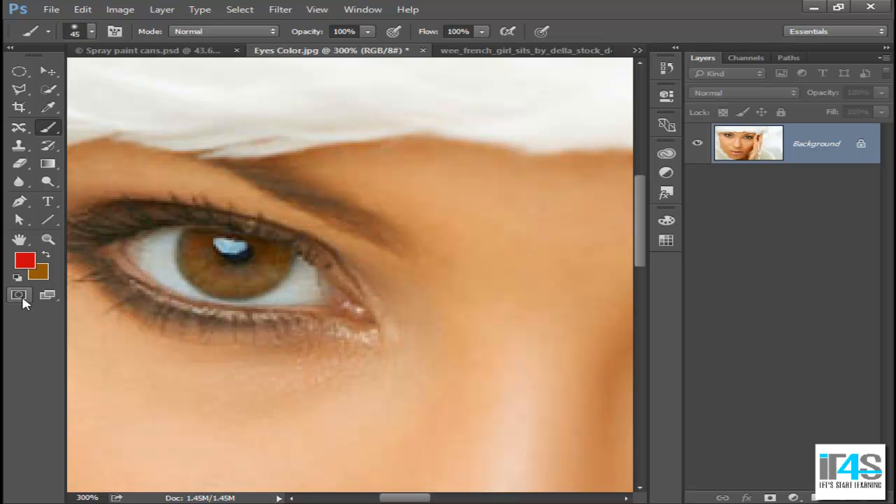
- Enter Quick Mask mode and paint the mask over the whole left iris around its highlight
left_click(20, 294)
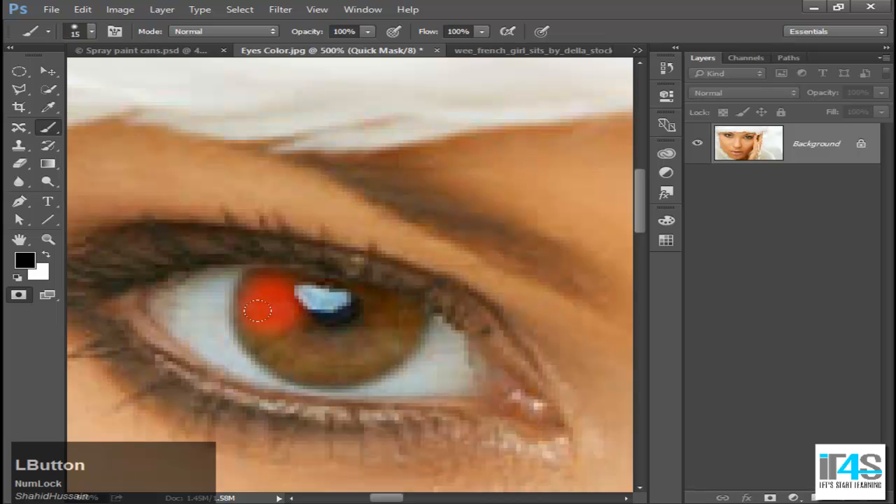
left_click_drag(258, 311, 252, 317)
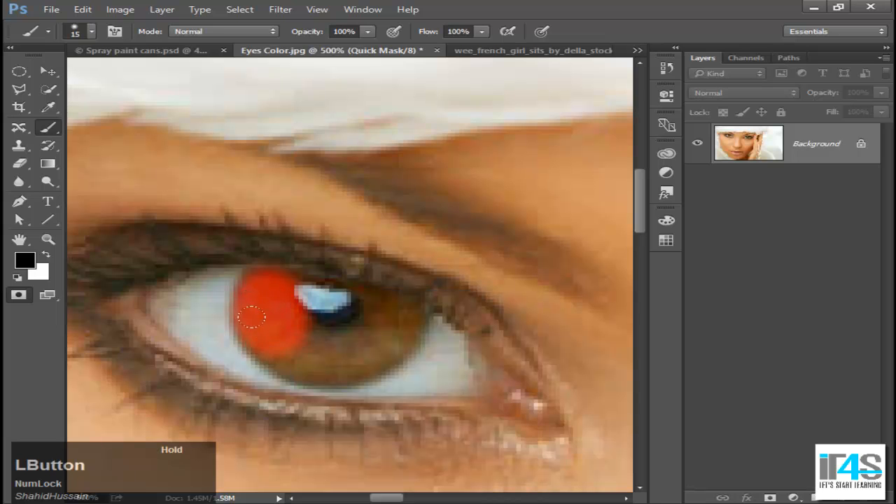
left_click_drag(252, 316, 347, 343)
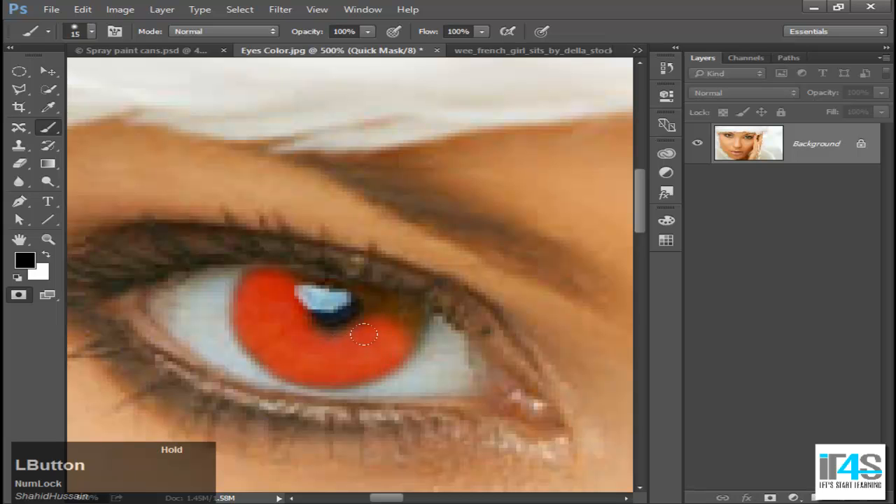
left_click_drag(364, 335, 291, 294)
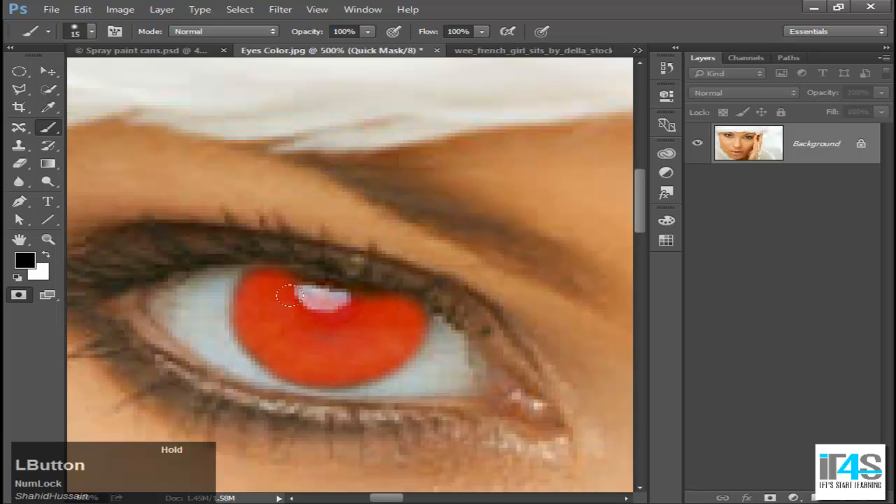
left_click_drag(294, 297, 297, 290)
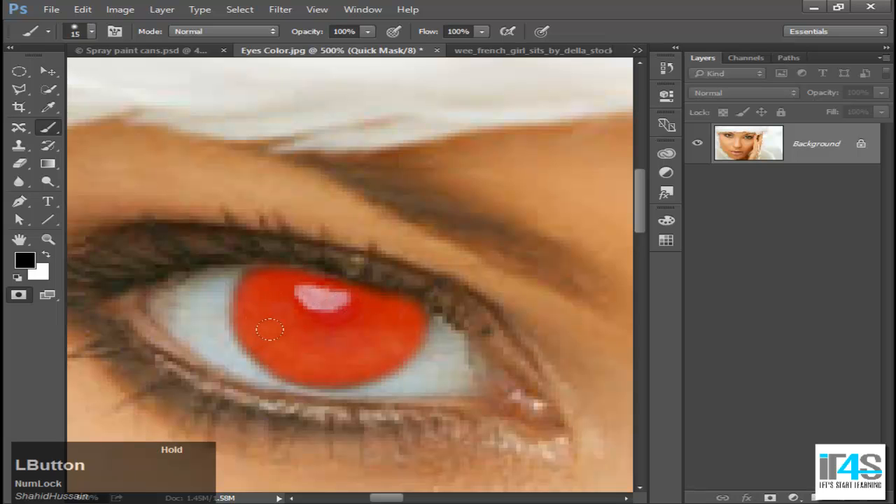
left_click_drag(269, 329, 308, 306)
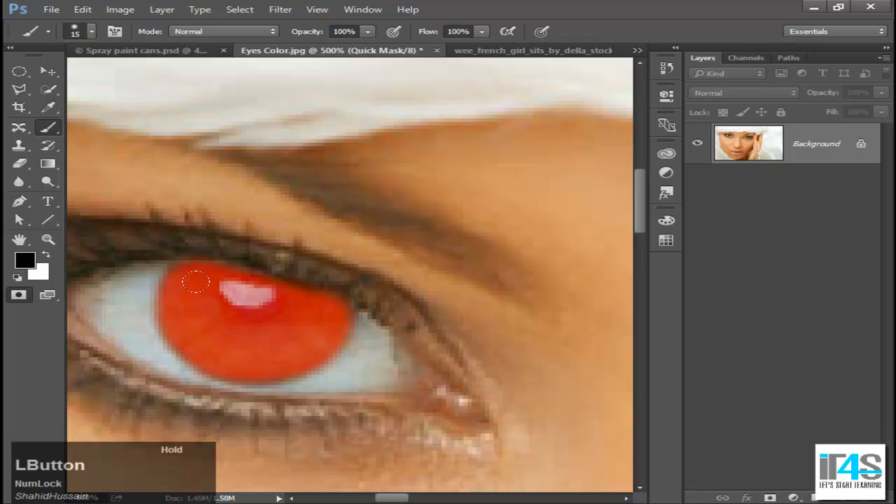
mouse_move(185, 290)
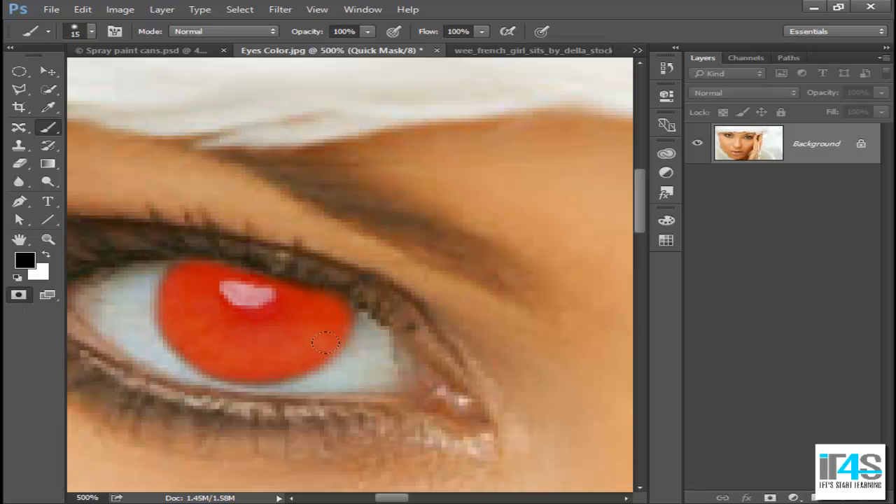
left_click_drag(325, 343, 125, 302)
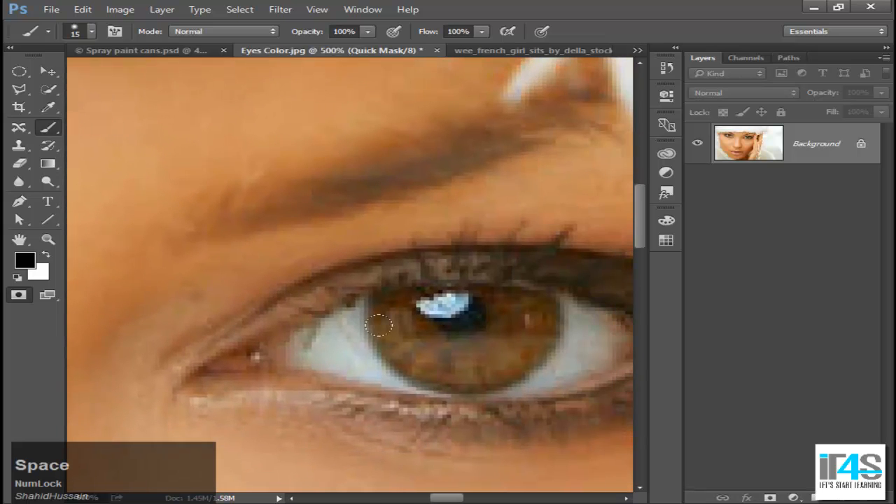
- Paint the Quick Mask over the entire right iris
left_click_drag(403, 329, 381, 308)
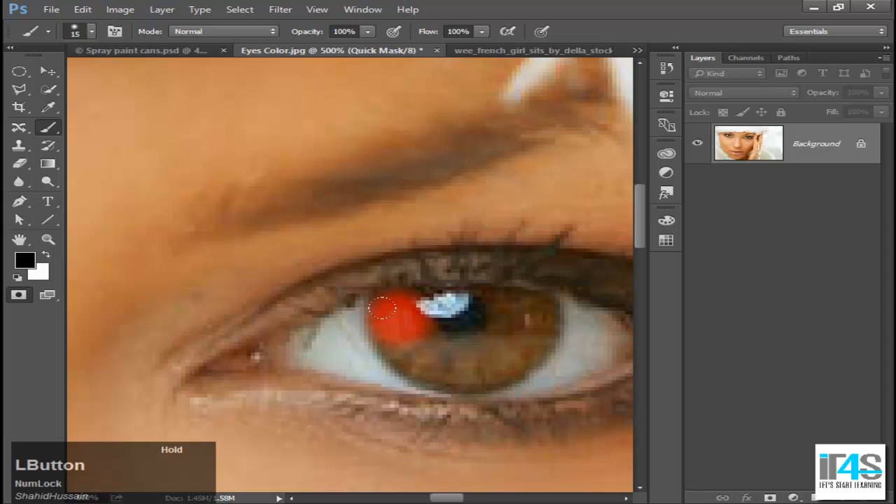
left_click_drag(381, 308, 411, 343)
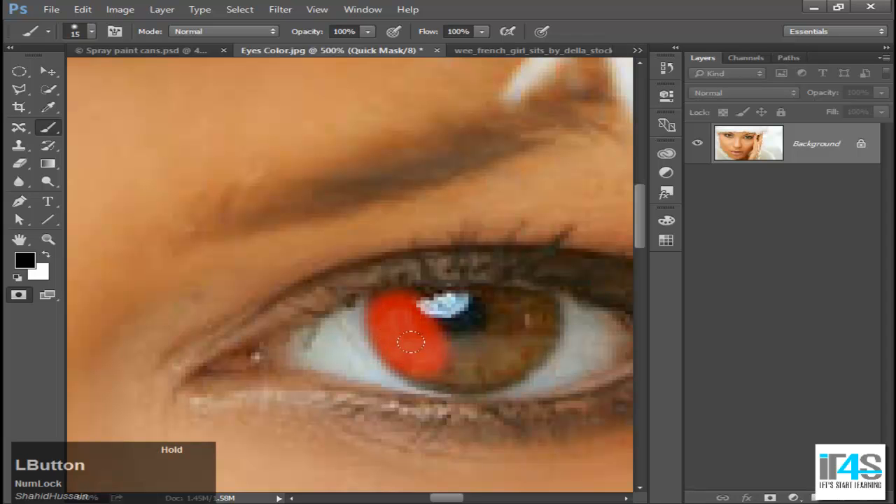
left_click_drag(412, 343, 479, 347)
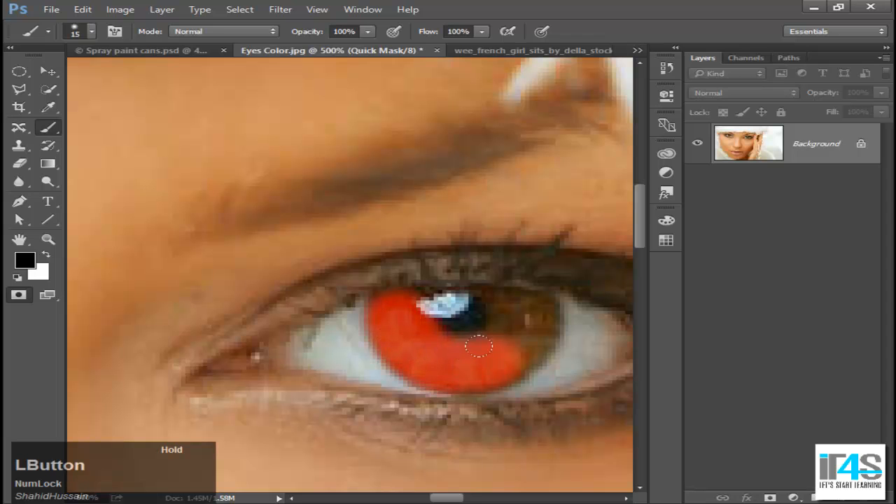
left_click_drag(479, 348, 487, 347)
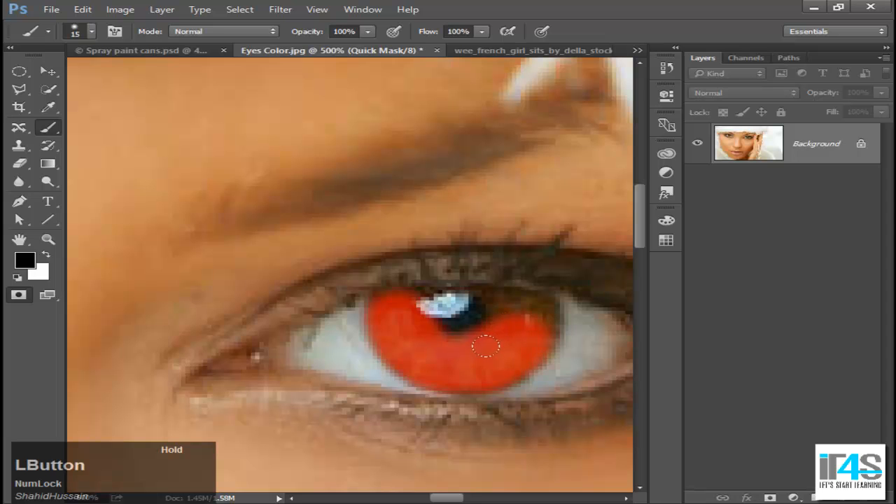
left_click_drag(488, 348, 409, 301)
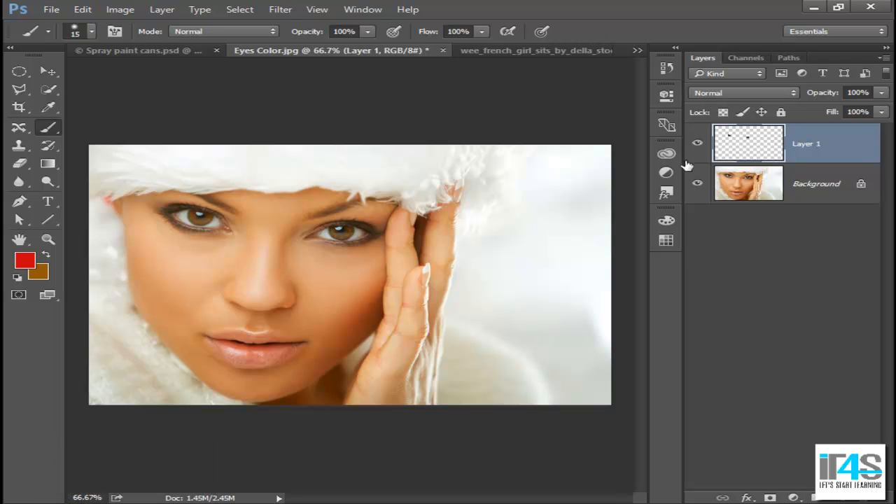
- Copy the selected irises to a new Layer 1 above the background and make it active
left_click(698, 183)
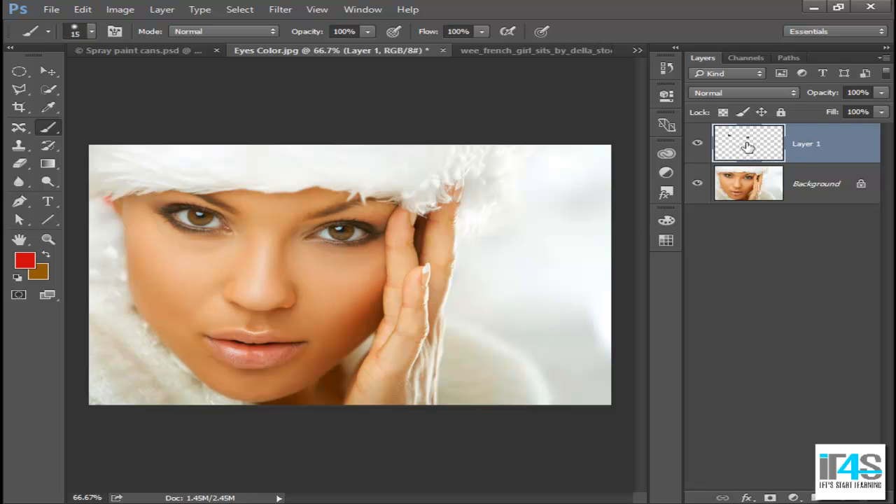
left_click(748, 183)
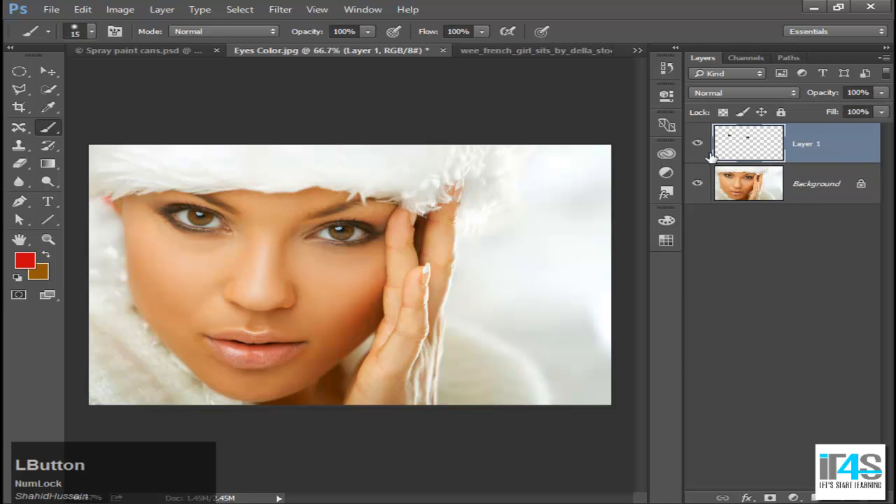
left_click(666, 172)
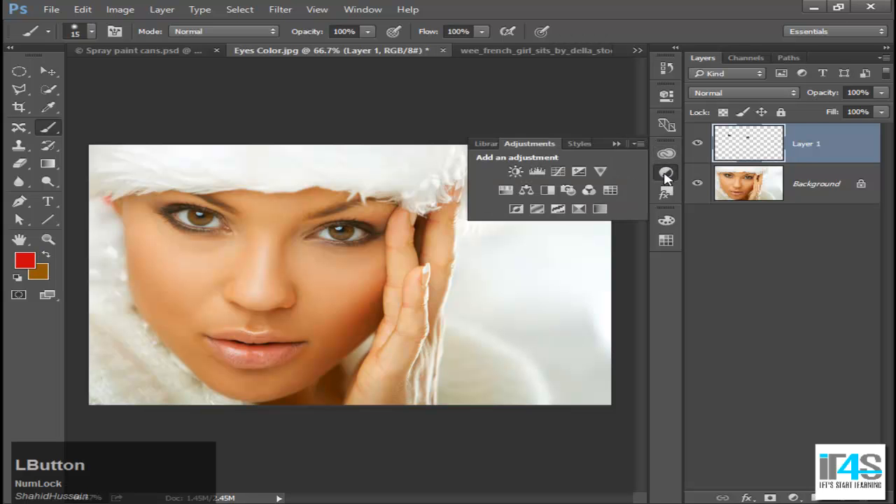
left_click(538, 171)
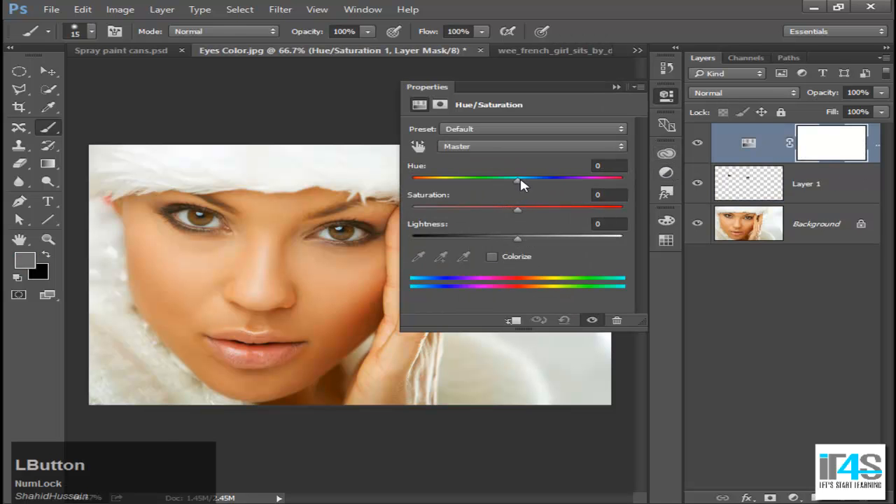
left_click_drag(518, 179, 557, 179)
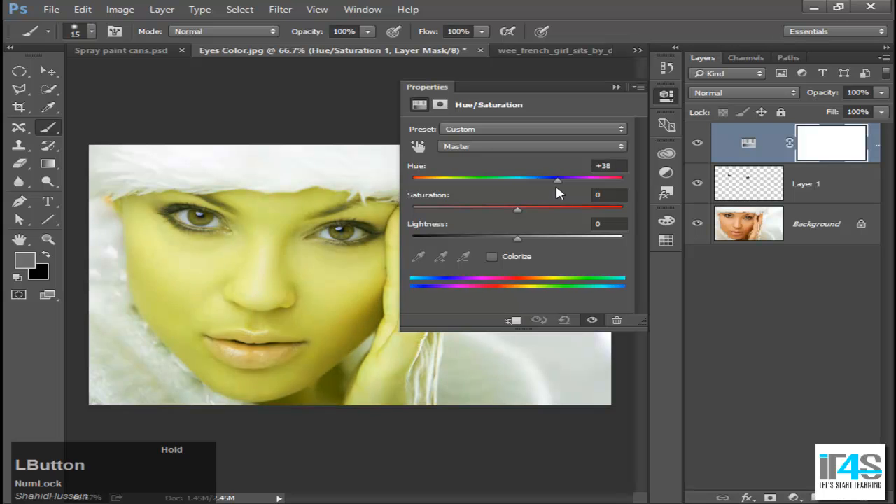
left_click_drag(558, 179, 517, 179)
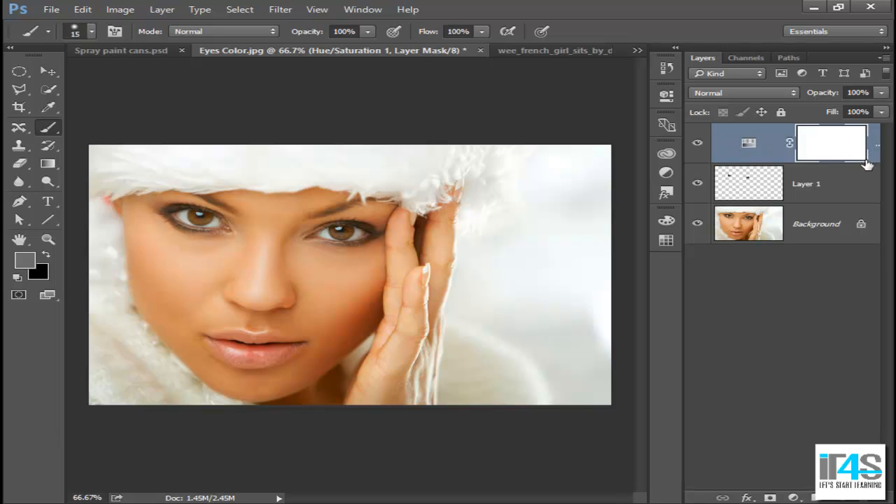
key("alt")
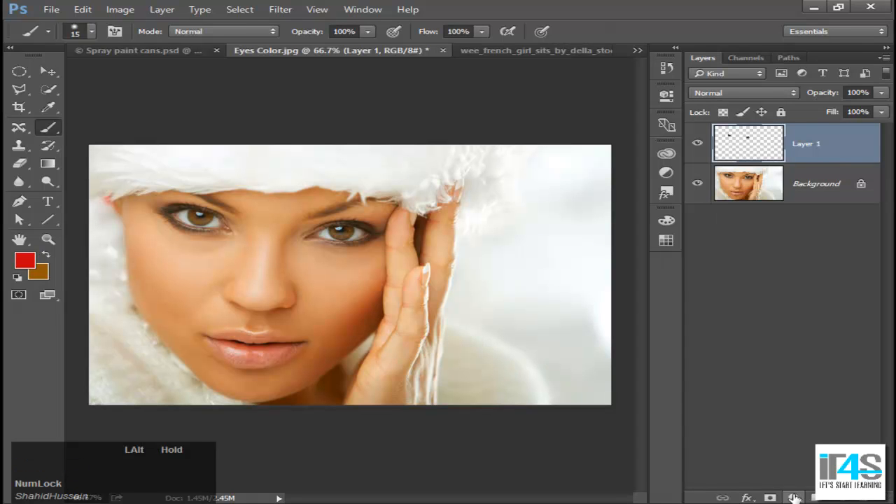
left_click(666, 172)
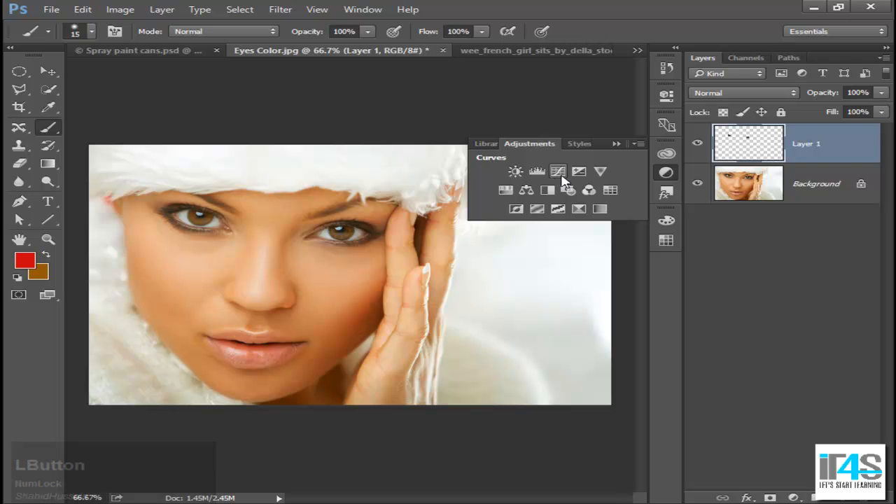
- Add a clipped Hue/Saturation adjustment above the iris layer with Colorize enabled
left_click(557, 171)
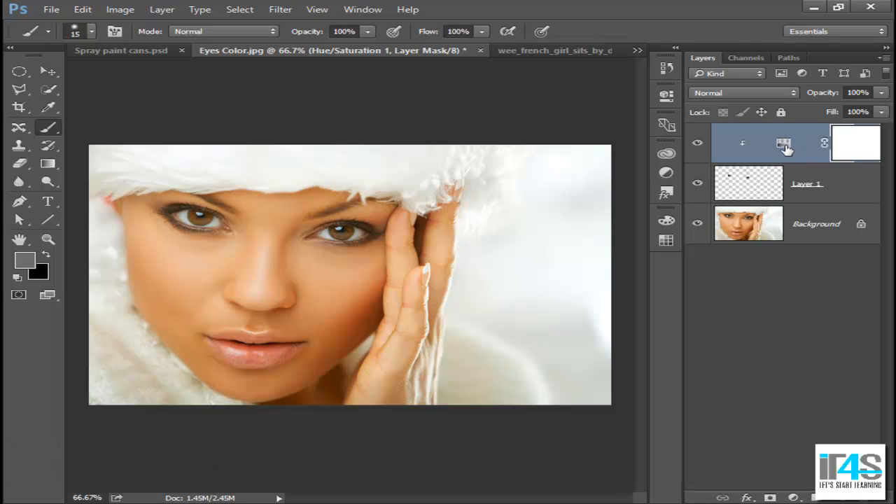
double_click(784, 143)
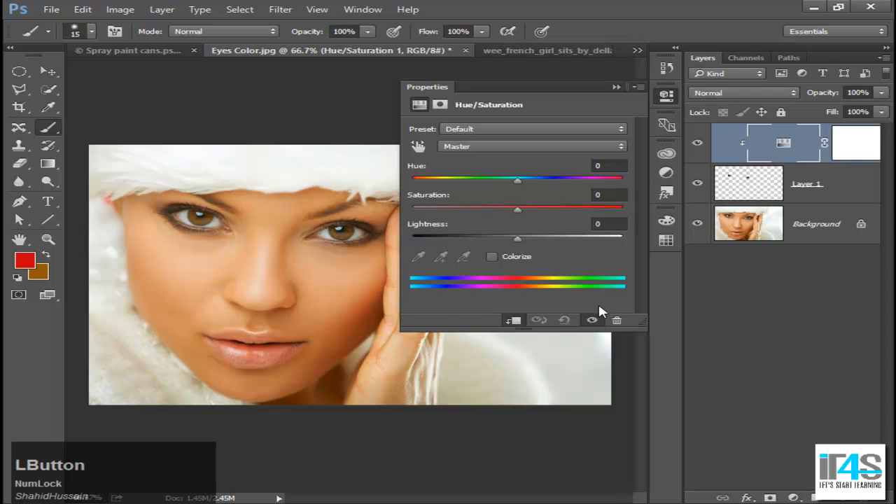
left_click(493, 257)
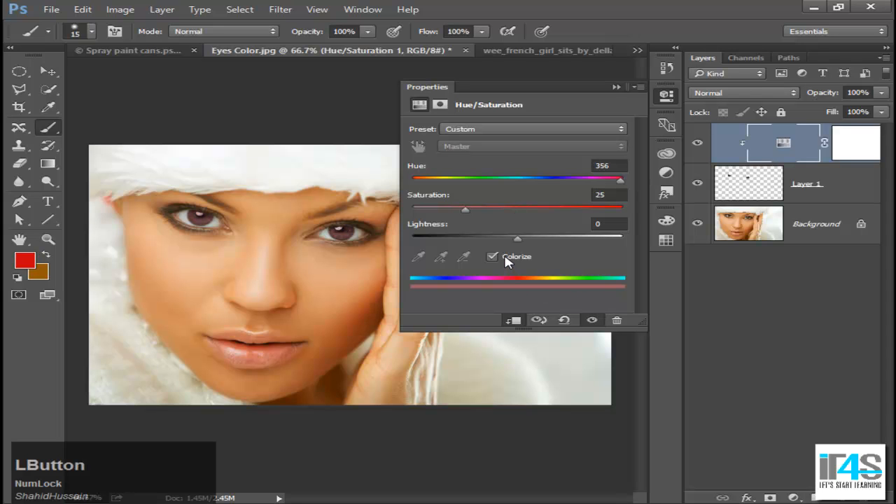
mouse_move(616, 88)
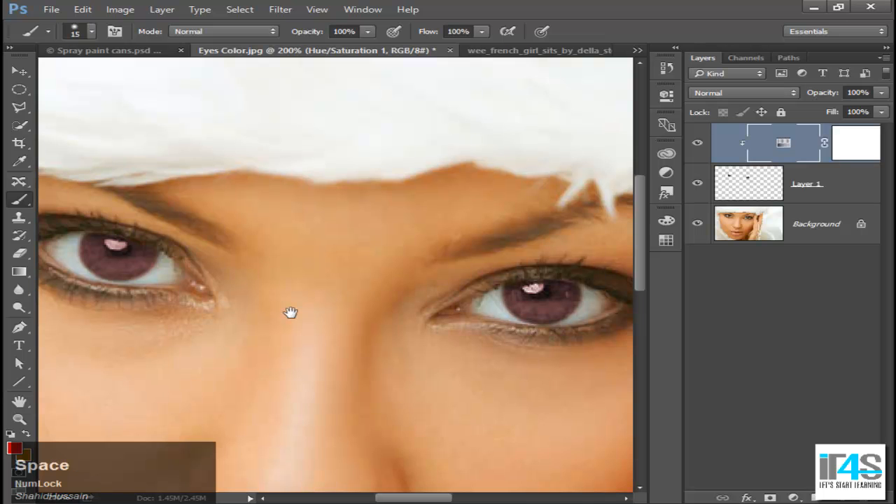
- Drag the Hue slider through blue to about 118 so both irises turn green
double_click(784, 143)
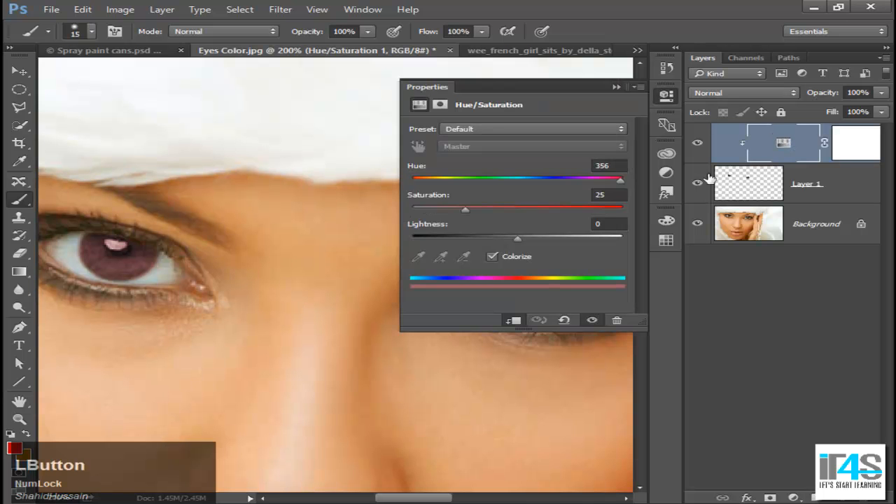
left_click_drag(619, 179, 527, 180)
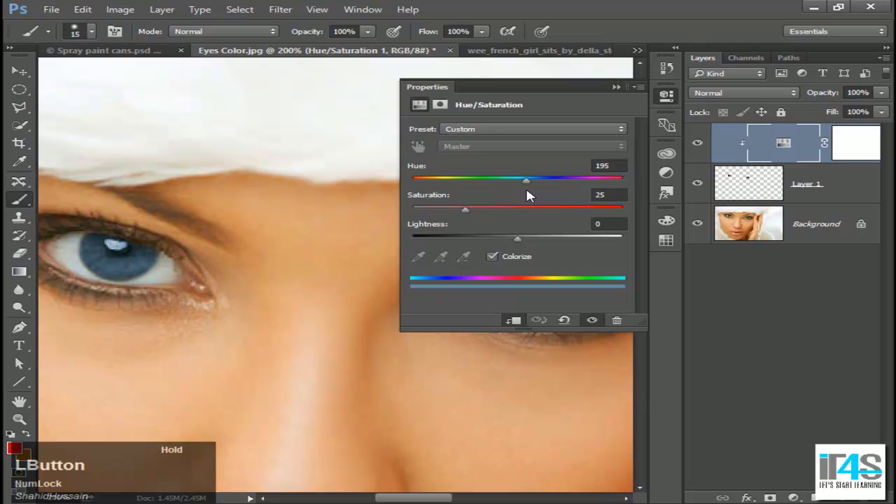
left_click_drag(527, 179, 523, 179)
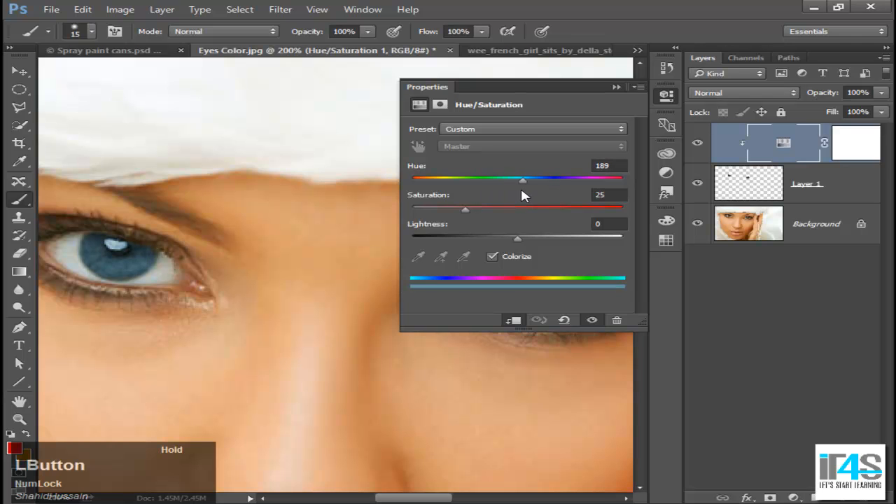
left_click_drag(524, 179, 488, 179)
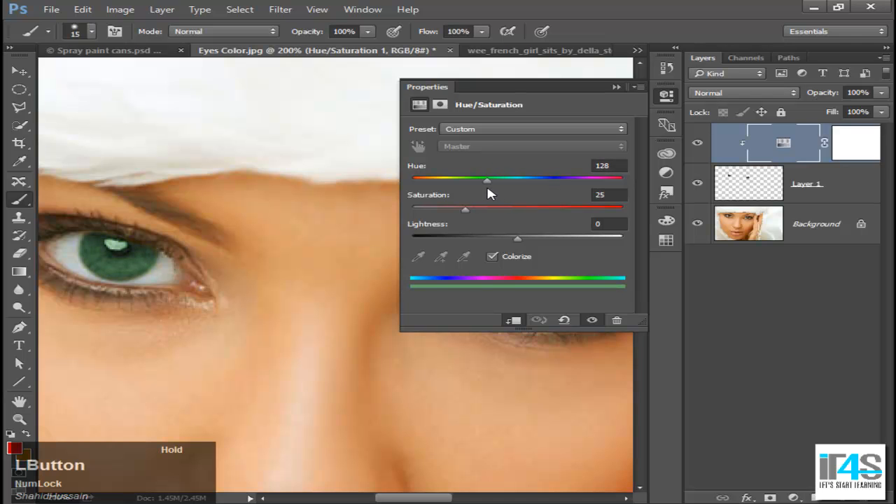
left_click_drag(488, 179, 479, 179)
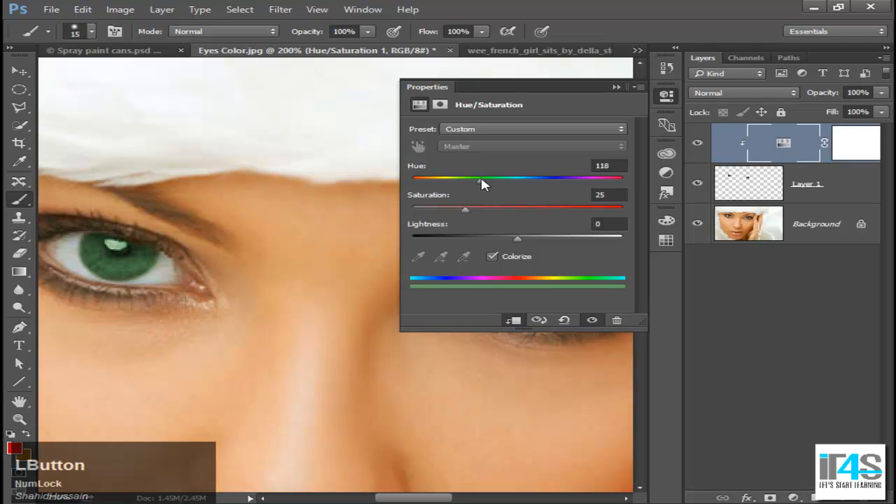
left_click_drag(484, 180, 475, 179)
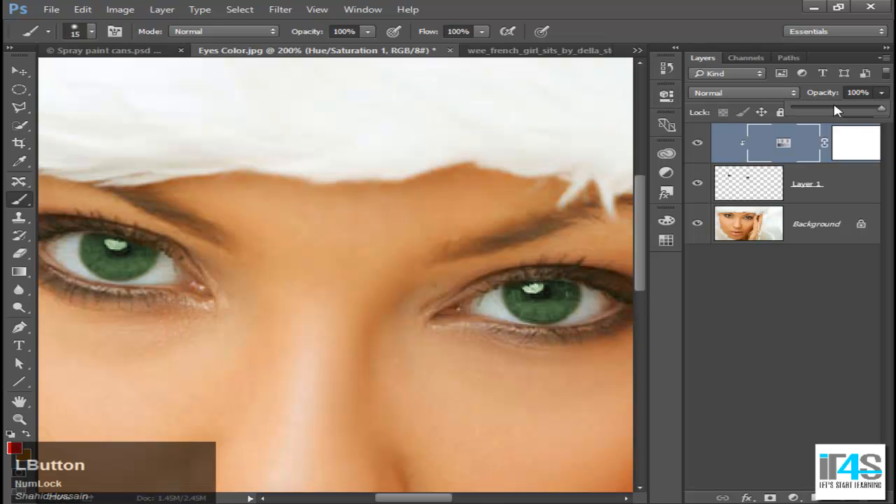
- Lower the Hue/Saturation layer's opacity to roughly 59% for a subtler green tint
left_click_drag(880, 112, 856, 112)
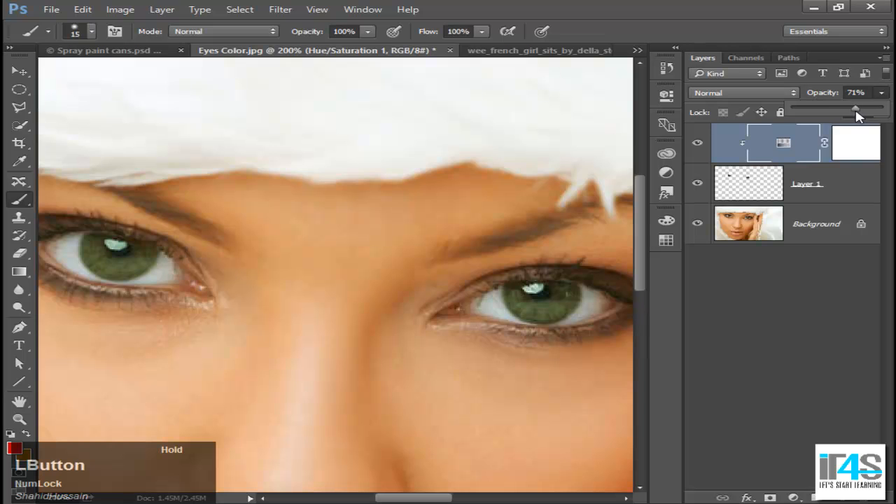
left_click_drag(855, 109, 847, 109)
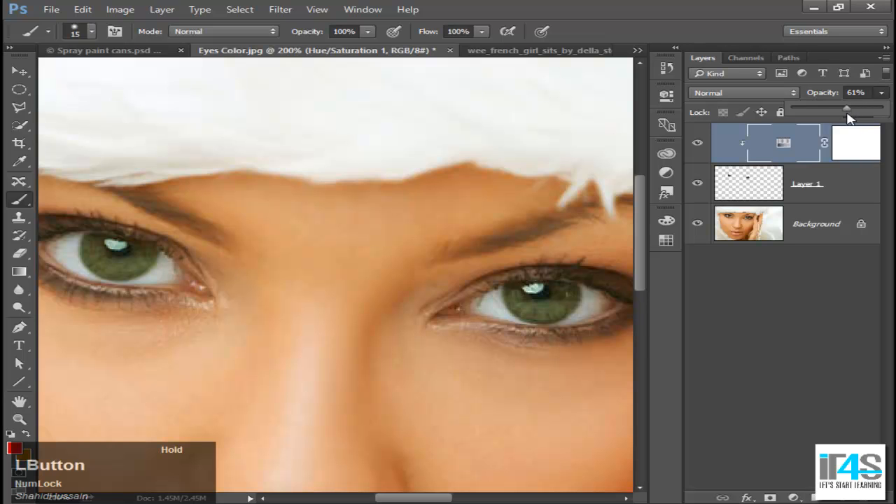
left_click_drag(847, 109, 854, 110)
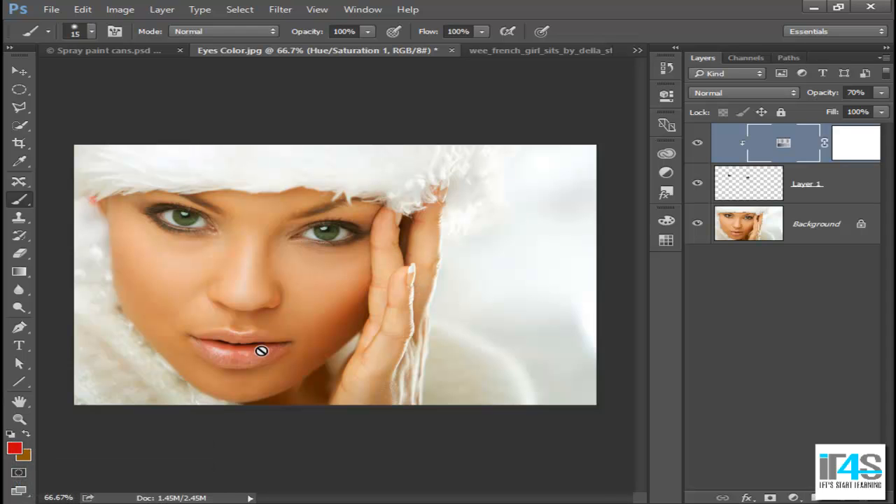
mouse_move(195, 230)
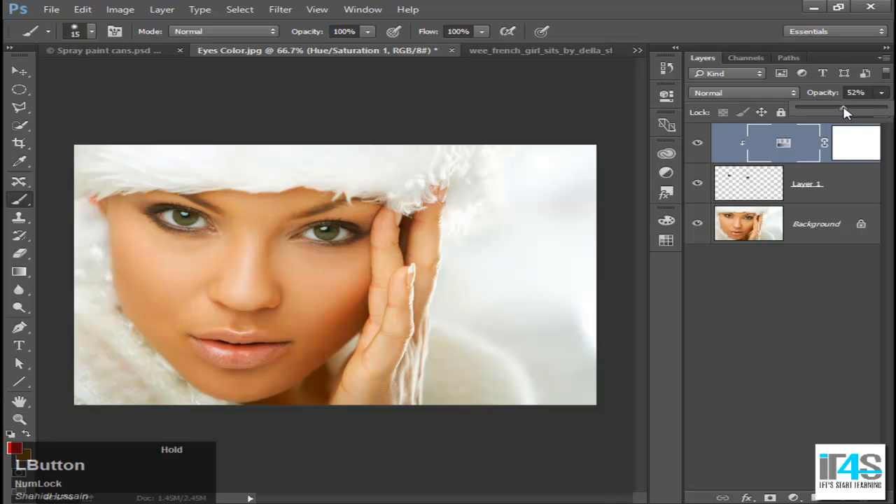
left_click_drag(843, 112, 849, 112)
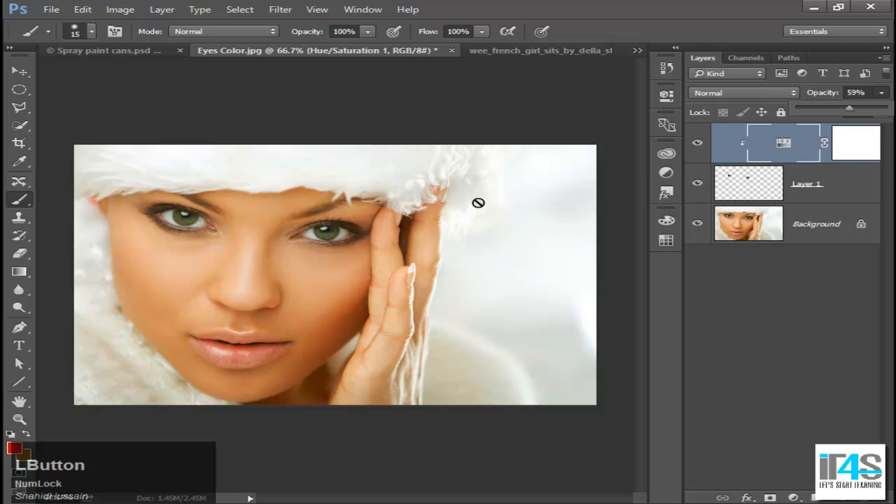
left_click(20, 70)
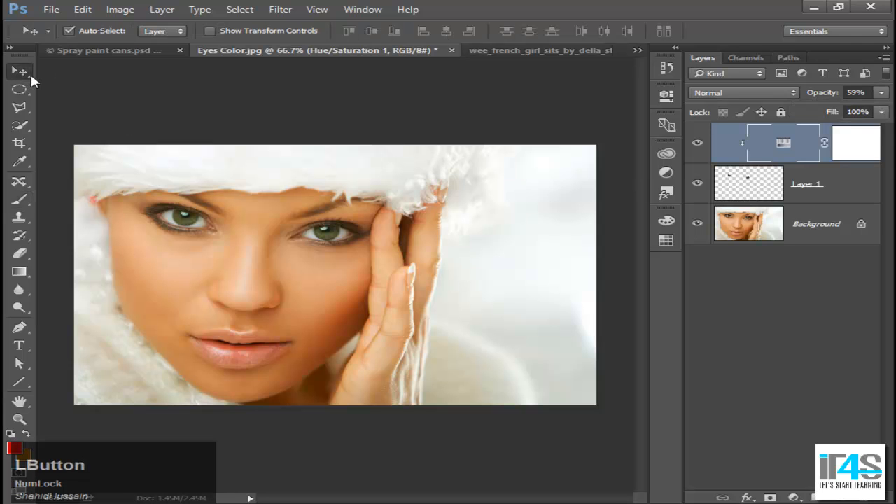
mouse_move(20, 70)
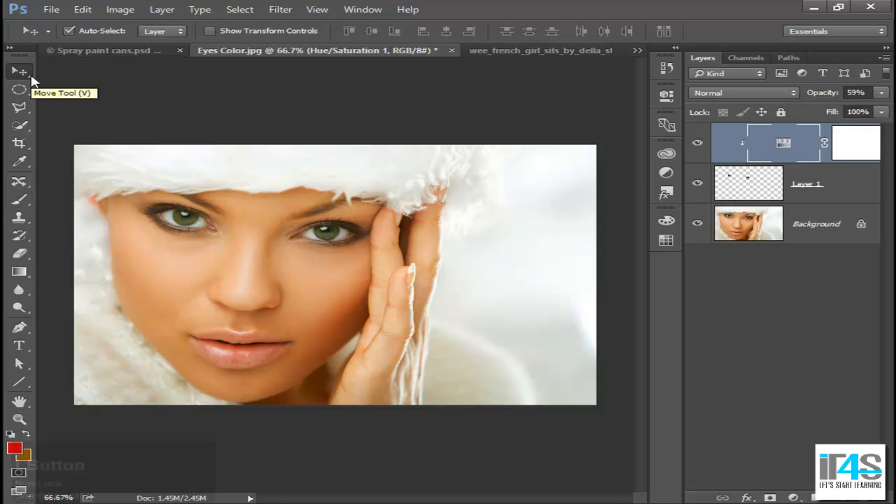